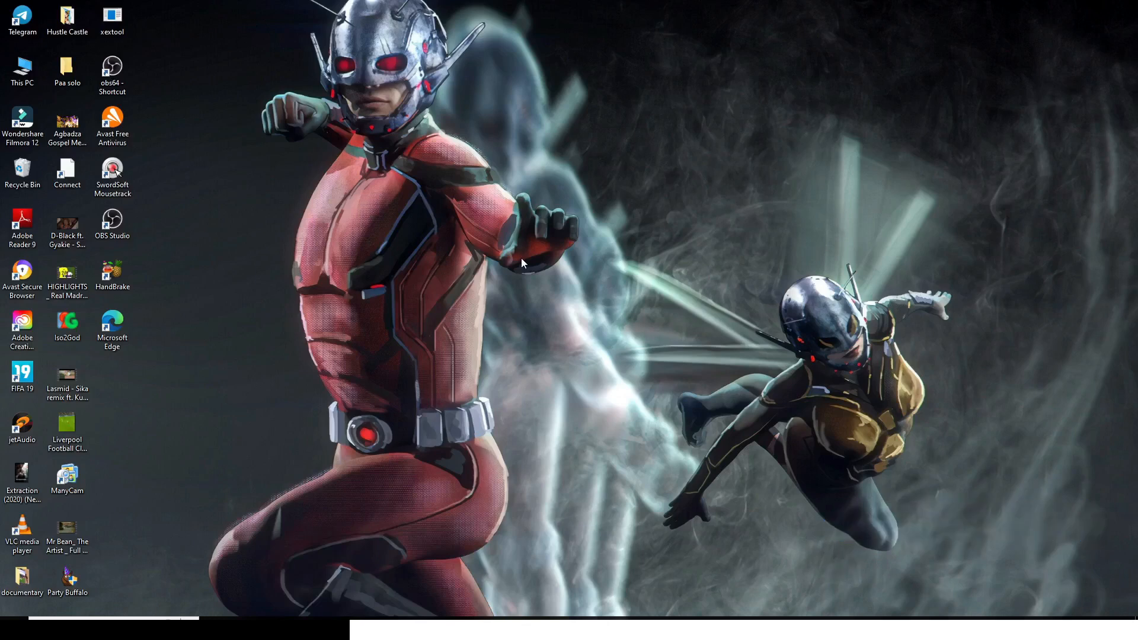
mouse_move(436, 534)
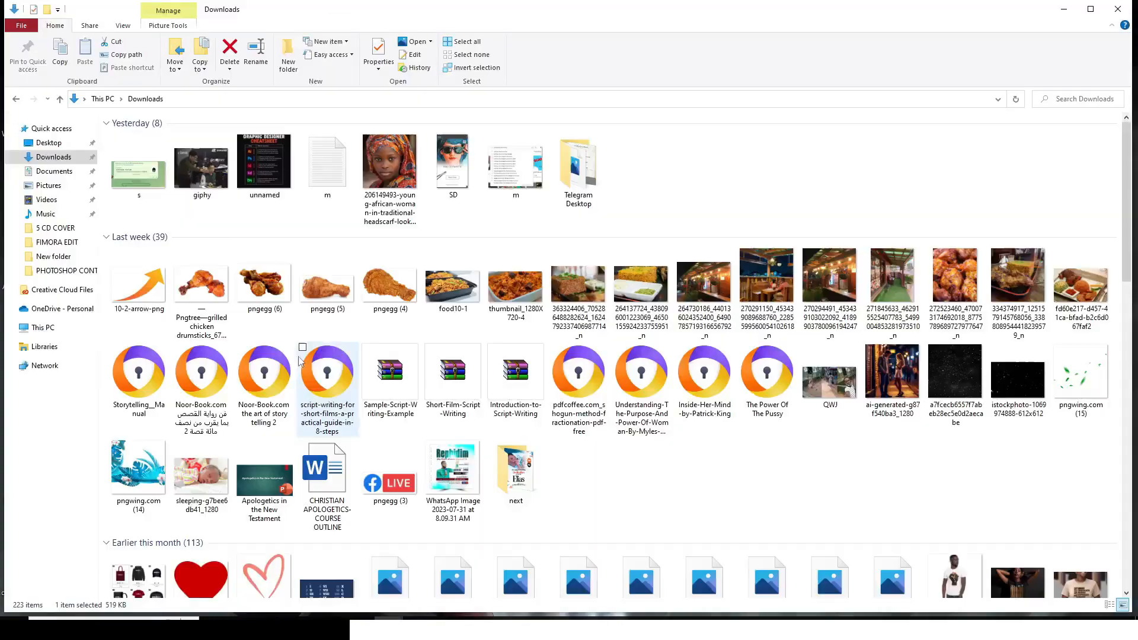
Show the file options for the Oil Paint For Photoshop CC 2019 archive
right_click(138, 159)
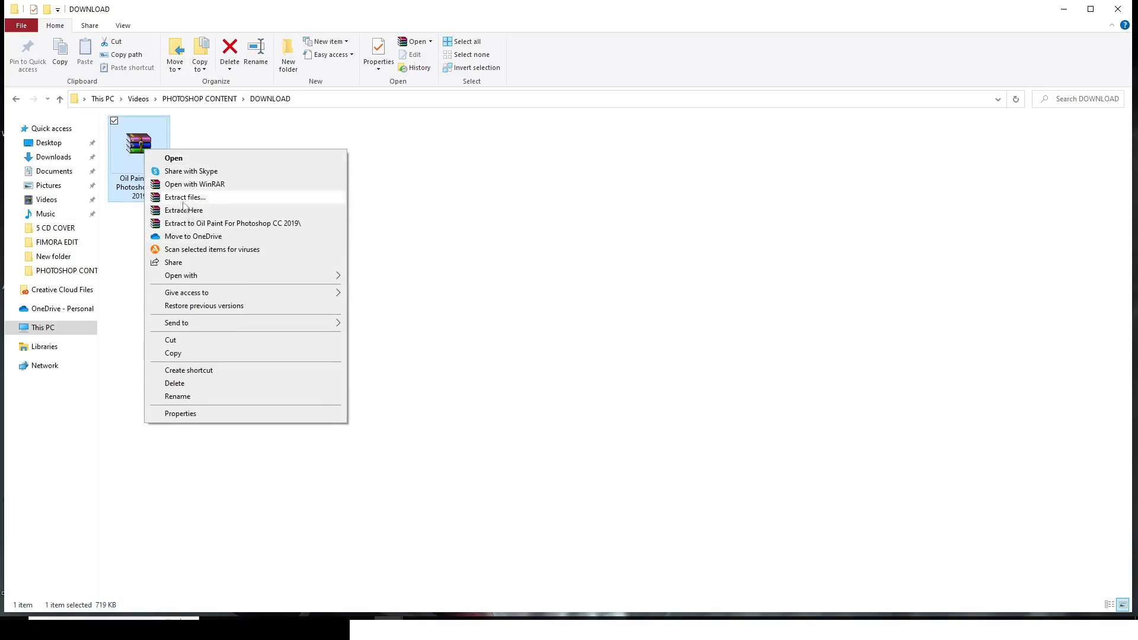
Extract the Oil Paint archive and select and copy the five GreycShop plugin files
click(183, 209)
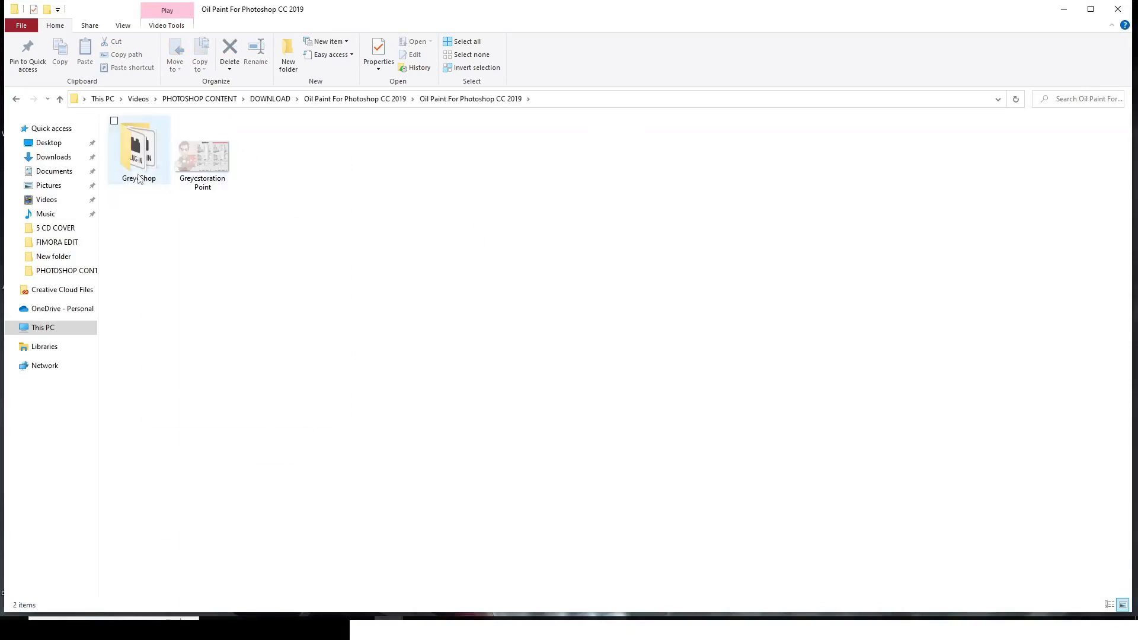
double_click(139, 145)
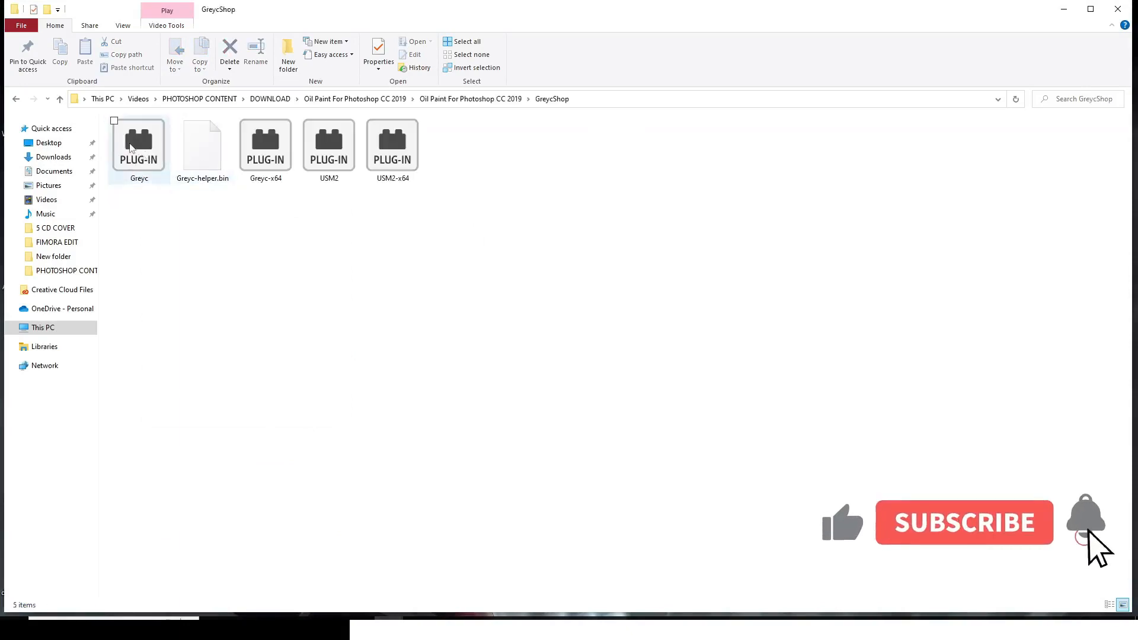
click(392, 145)
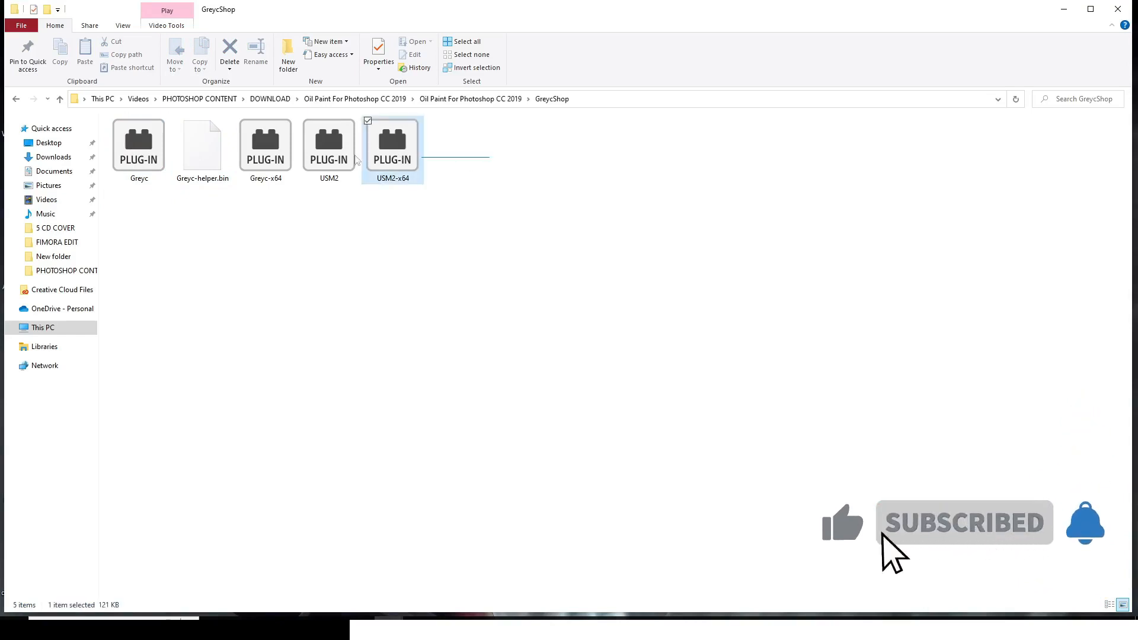
click(466, 42)
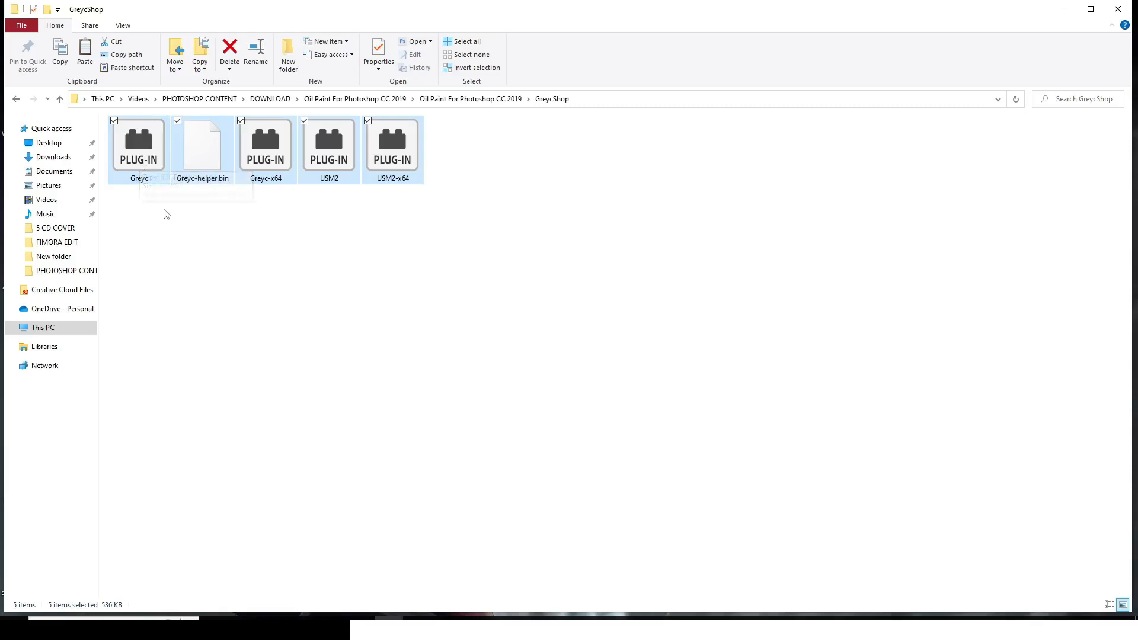
Paste the plugin files into C:\Program Files\Adobe\Adobe Photoshop (Beta)\Plug-ins, granting administrator permission
click(51, 129)
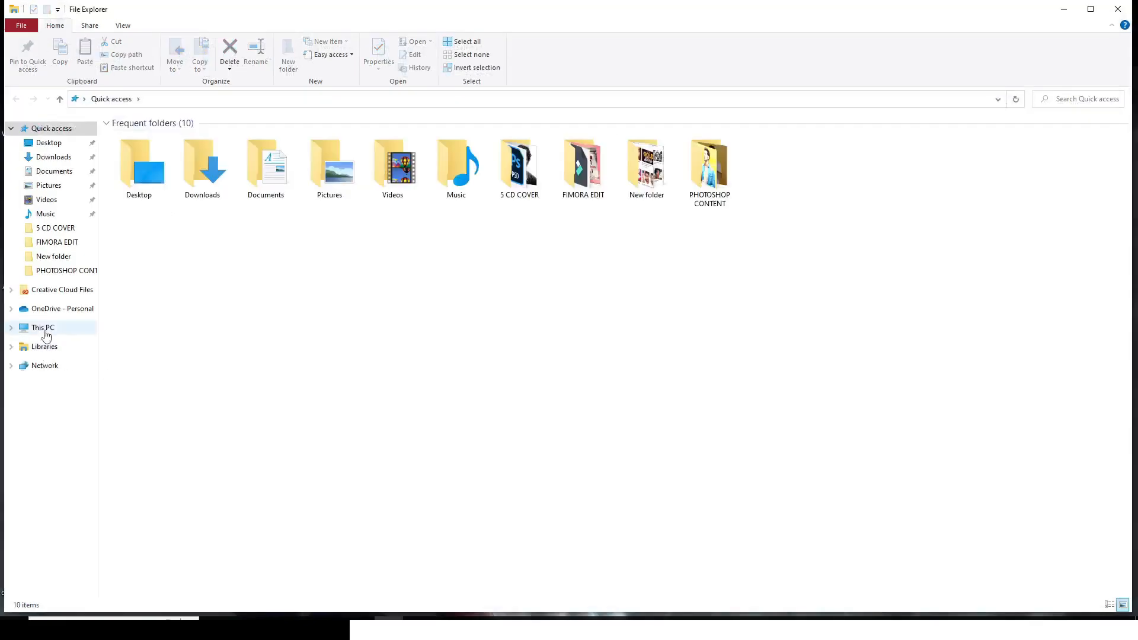
click(42, 327)
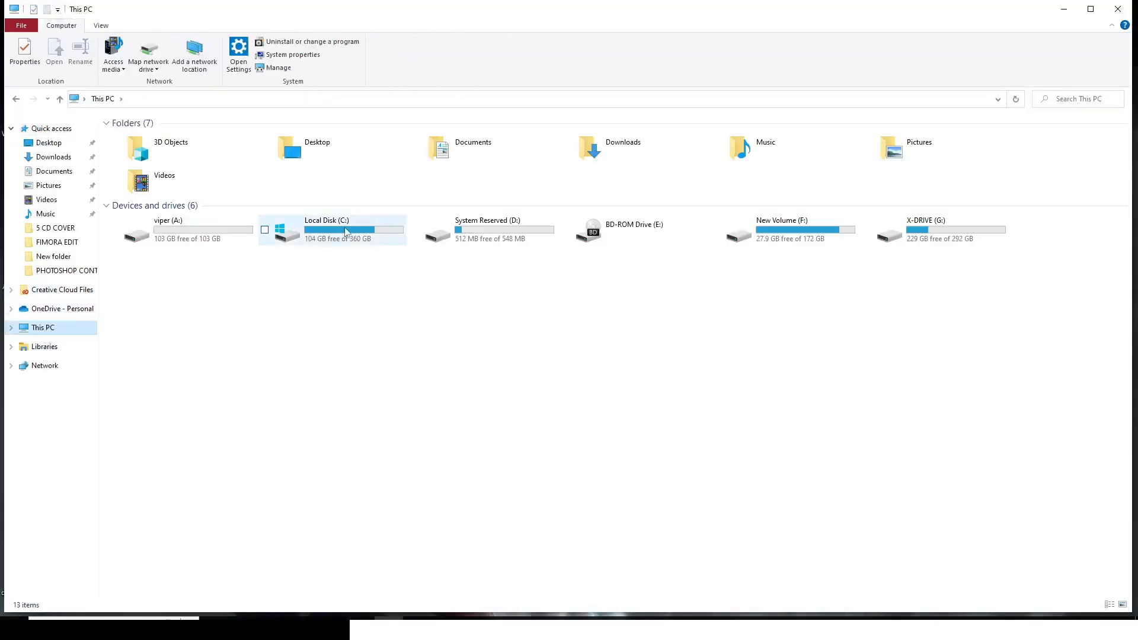
double_click(352, 229)
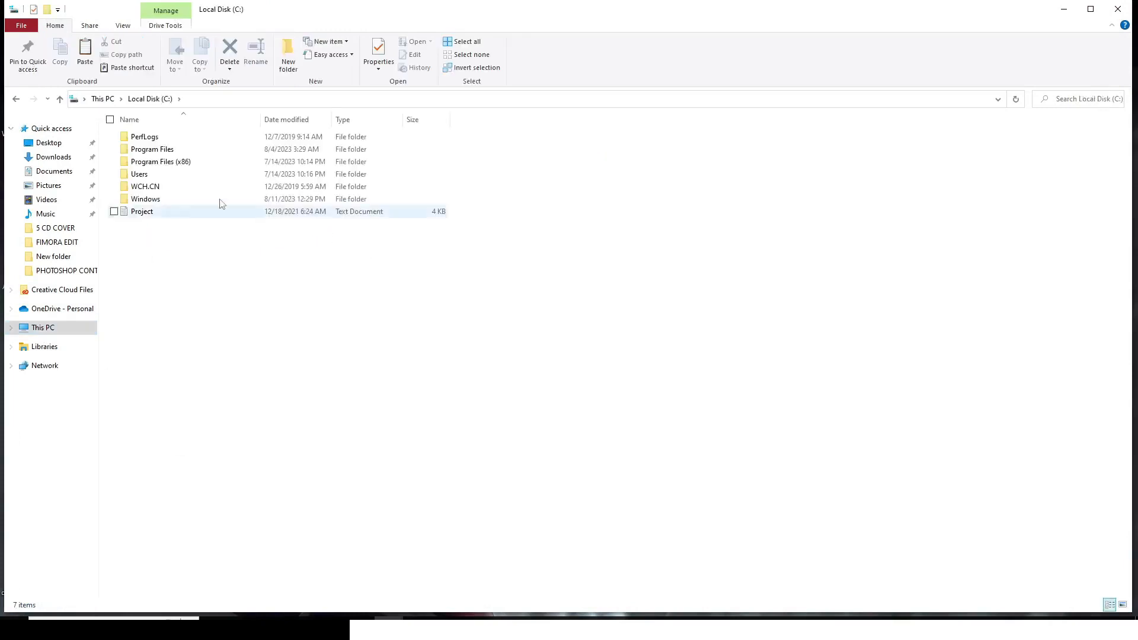
click(152, 148)
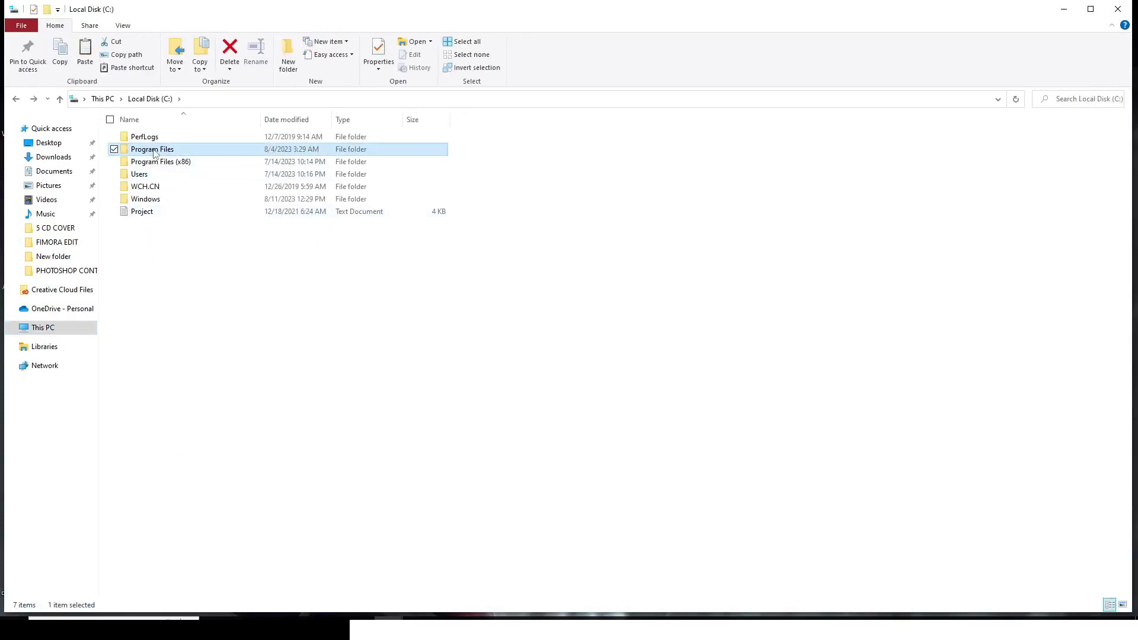
double_click(152, 149)
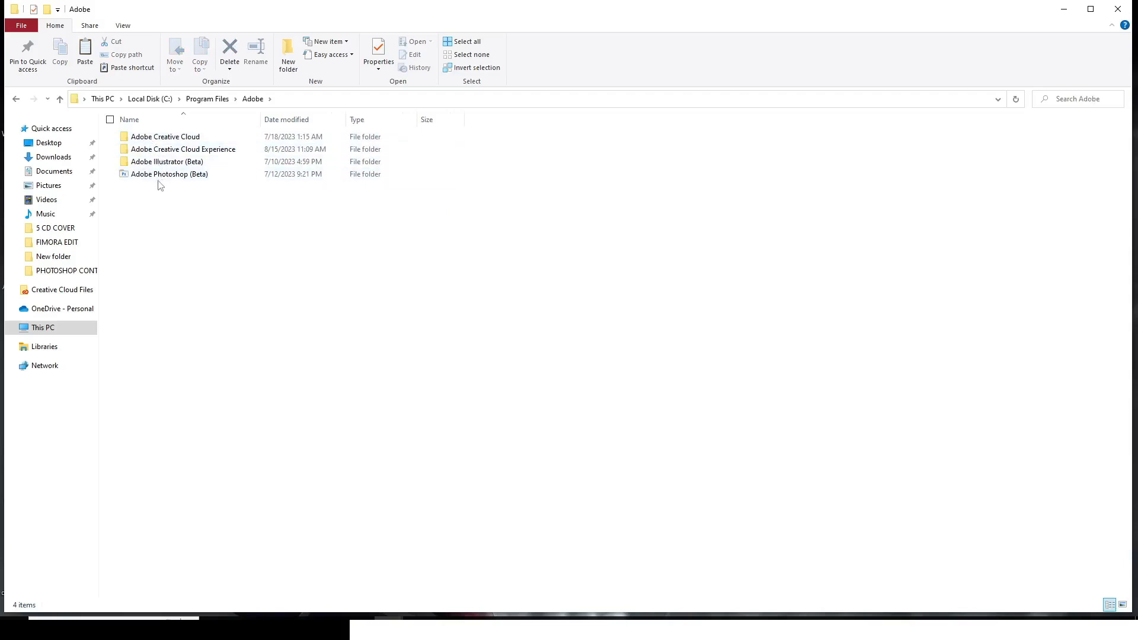
click(169, 174)
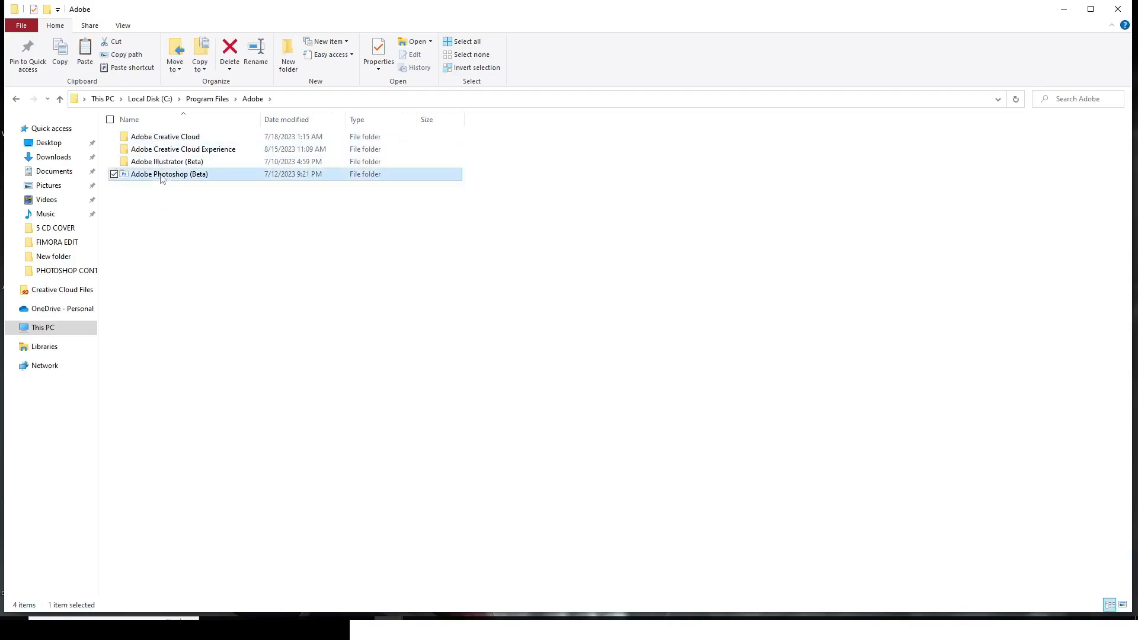
double_click(169, 174)
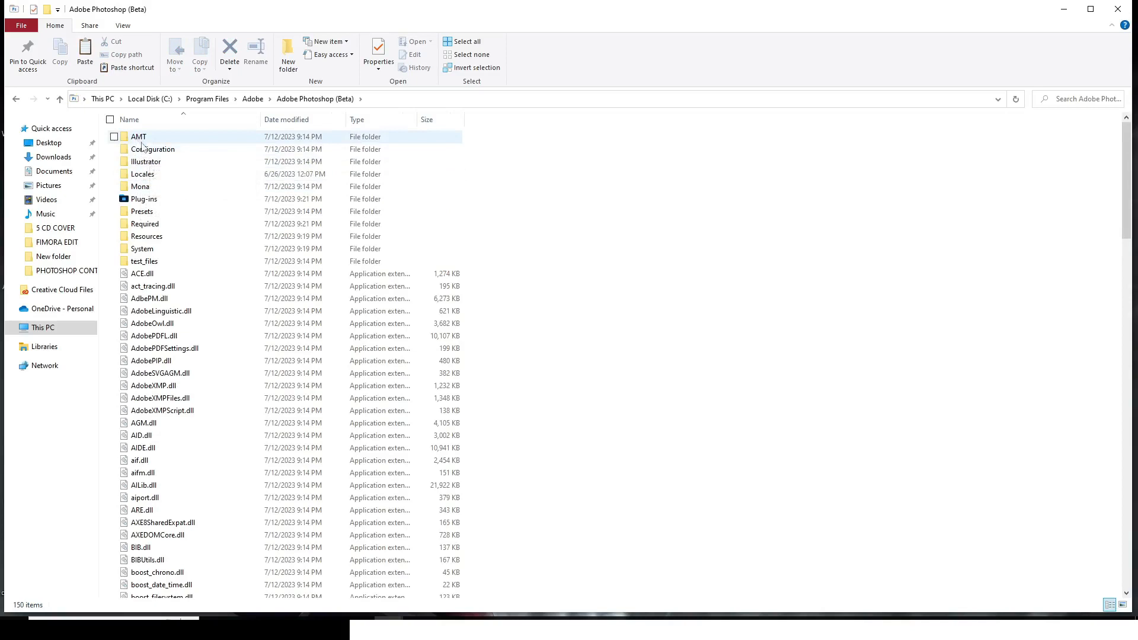
double_click(143, 199)
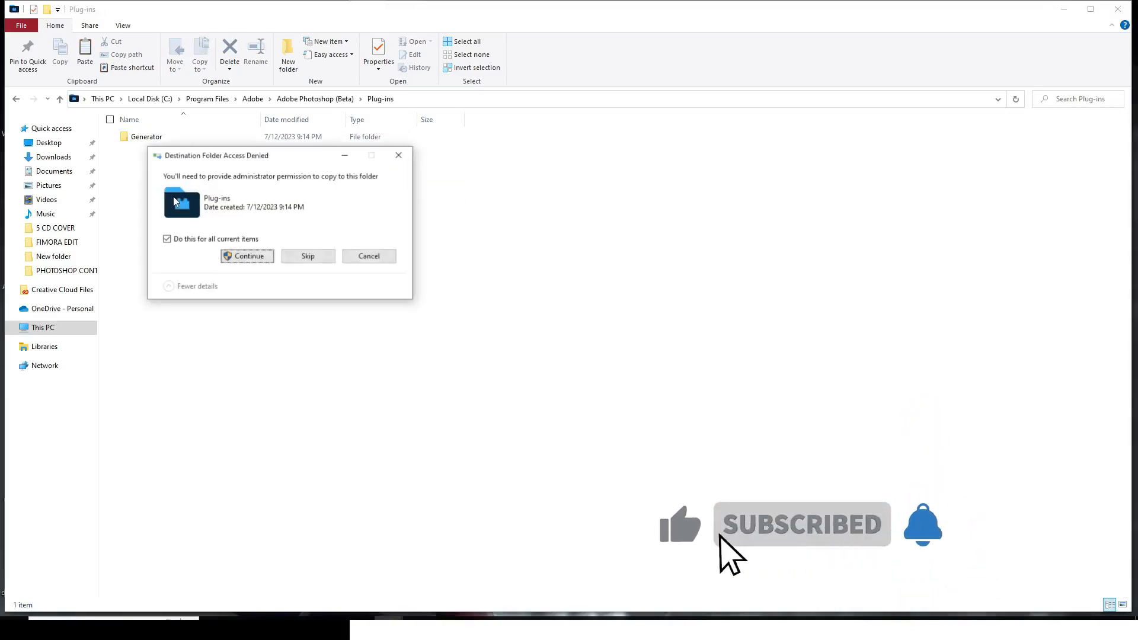
click(247, 256)
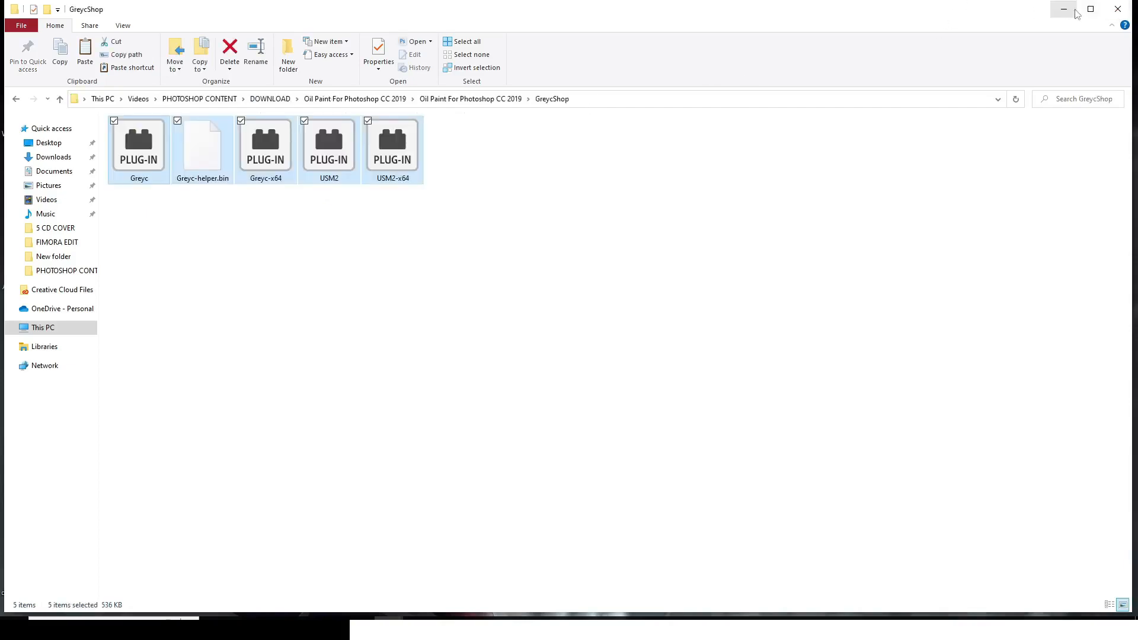
Minimize File Explorer to reveal the Windows desktop
click(1062, 9)
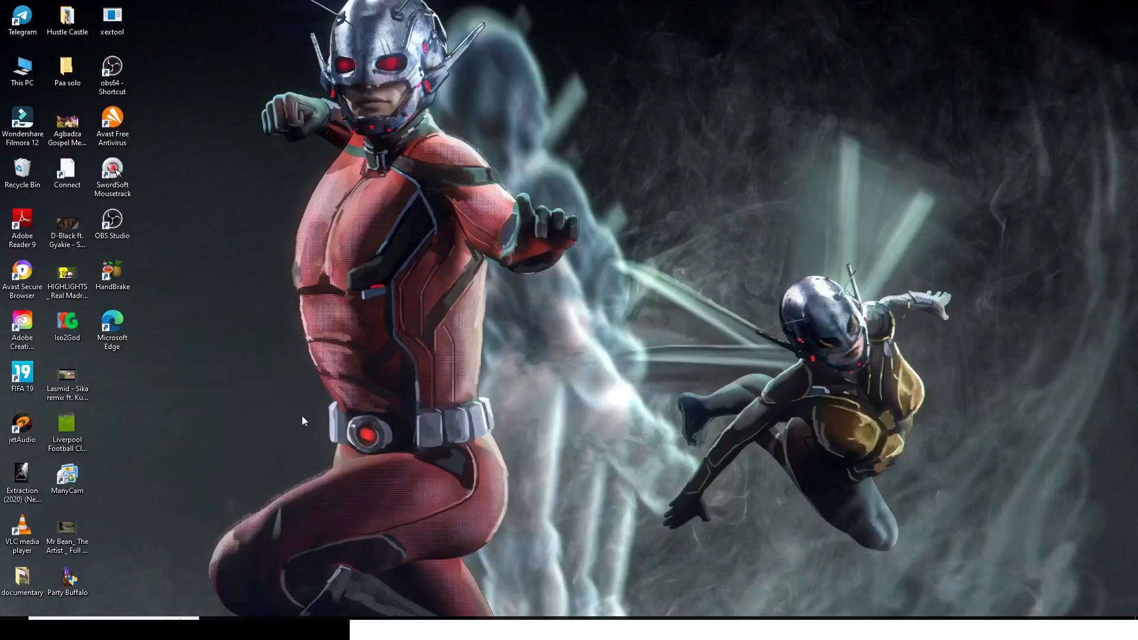
mouse_move(471, 345)
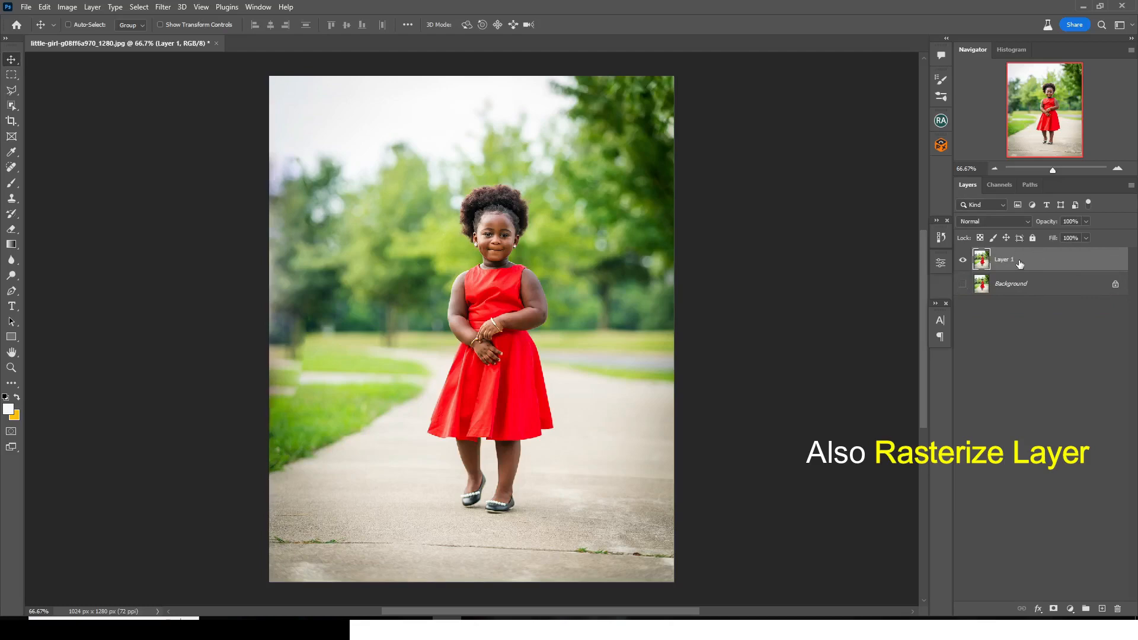
Open Filter > Noise > GREYCstoration on the girl photo
click(162, 7)
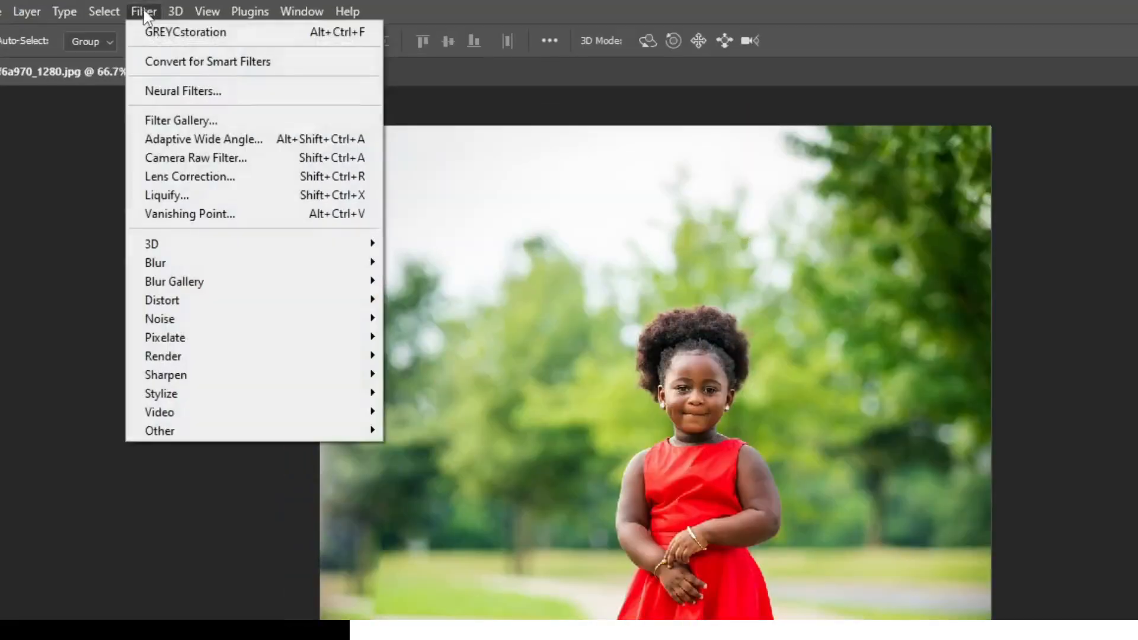
mouse_move(159, 318)
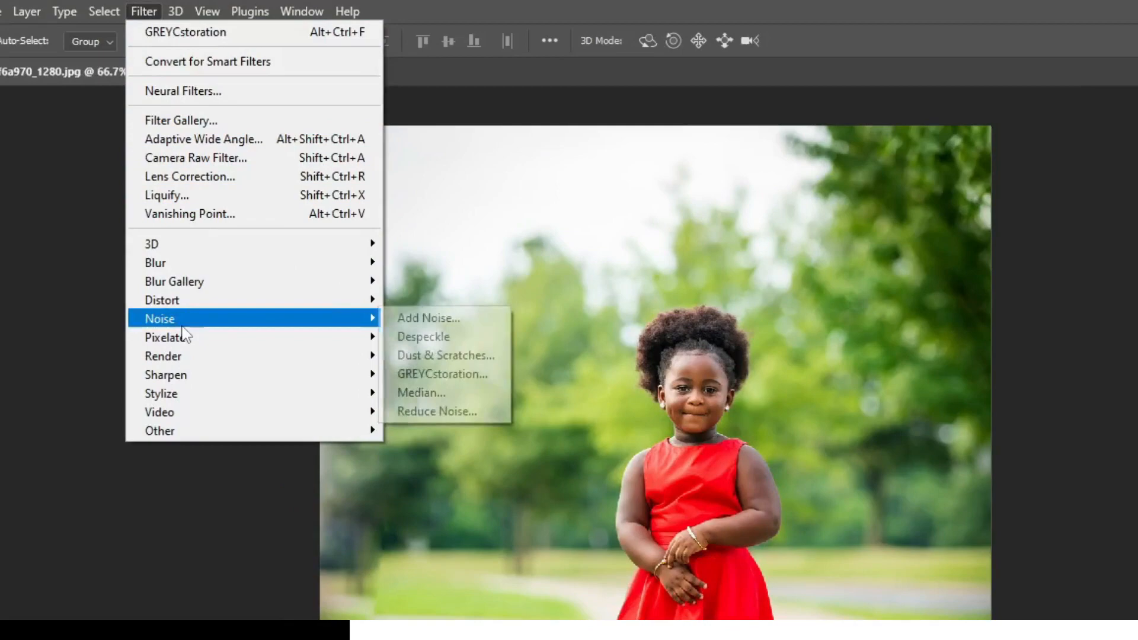
mouse_move(444, 374)
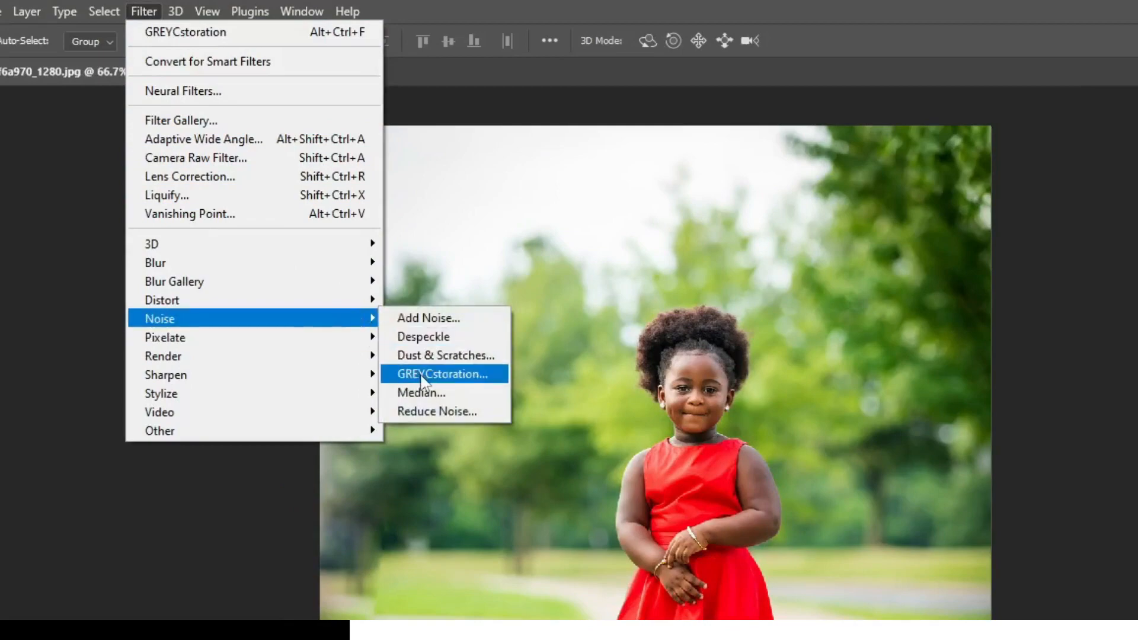
click(443, 374)
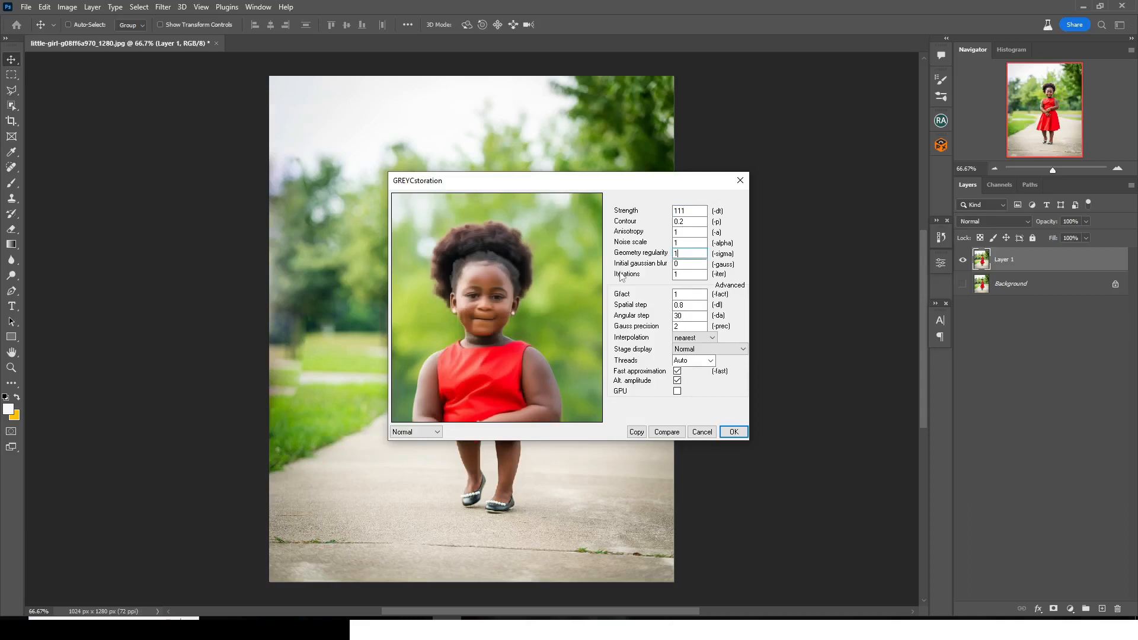
mouse_move(546, 326)
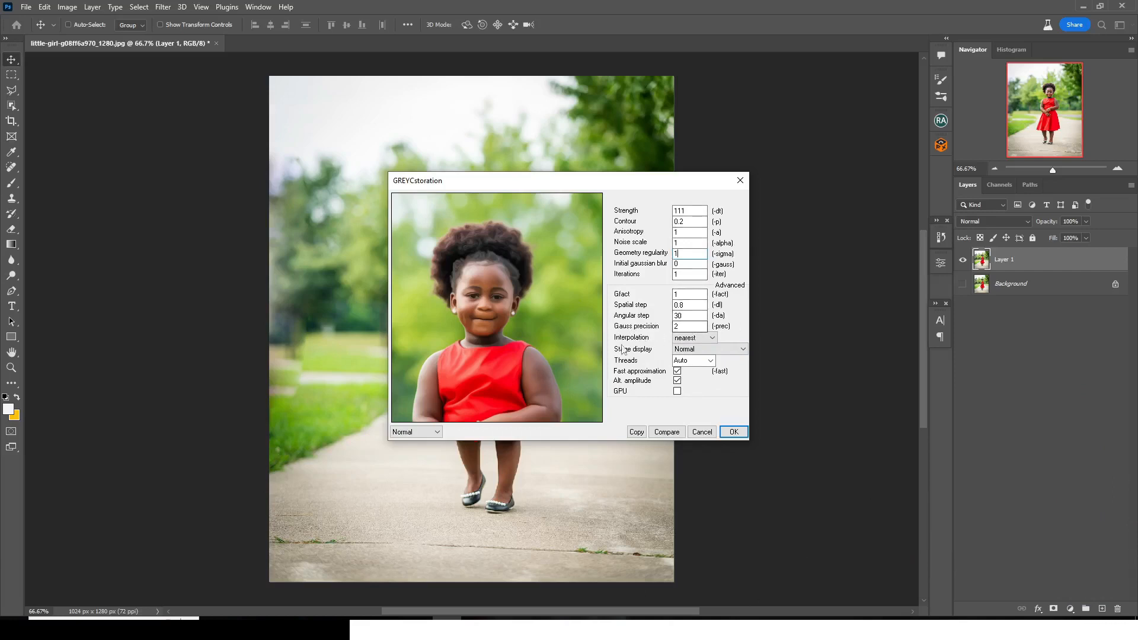
mouse_move(520, 338)
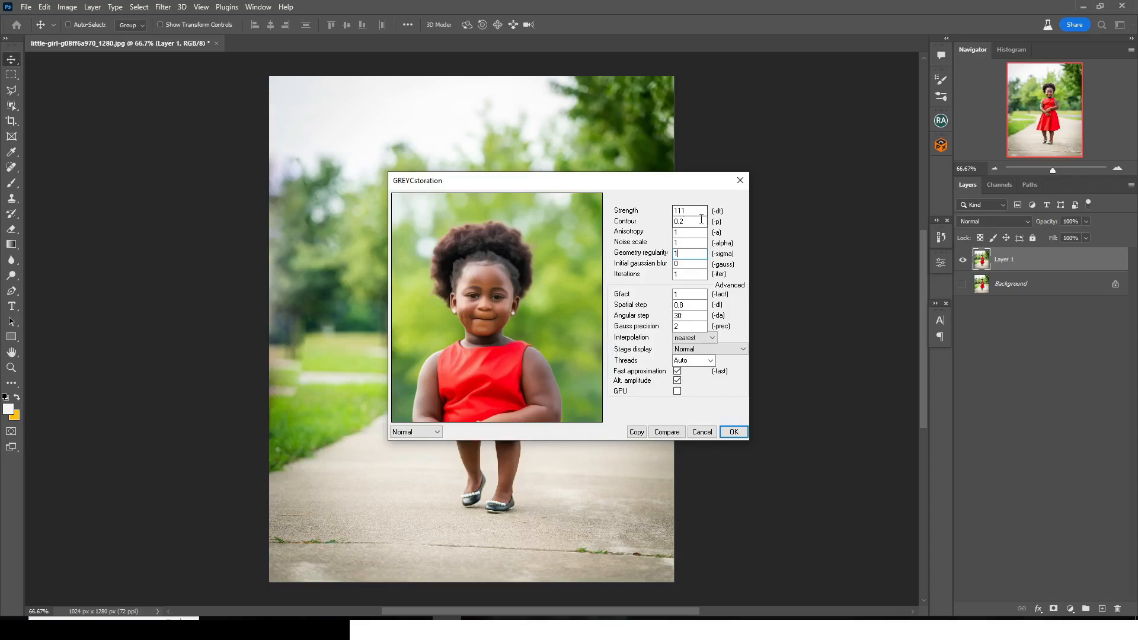
Enter Contour 0.5 and Strength 120 in the GREYCstoration dialog
triple_click(688, 210)
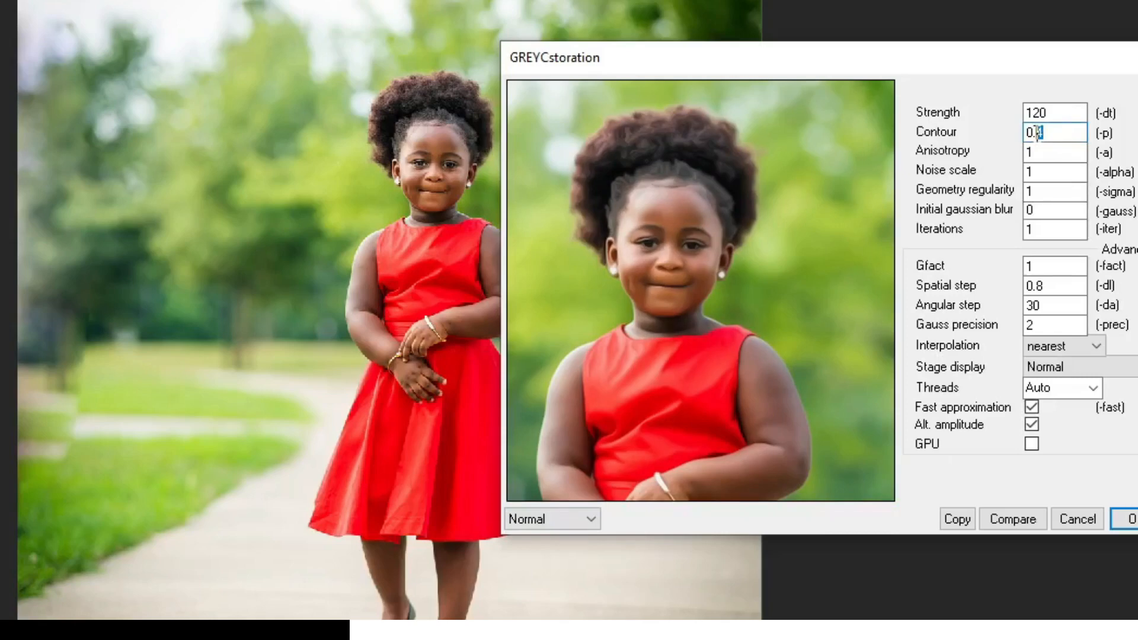
text(0.5)
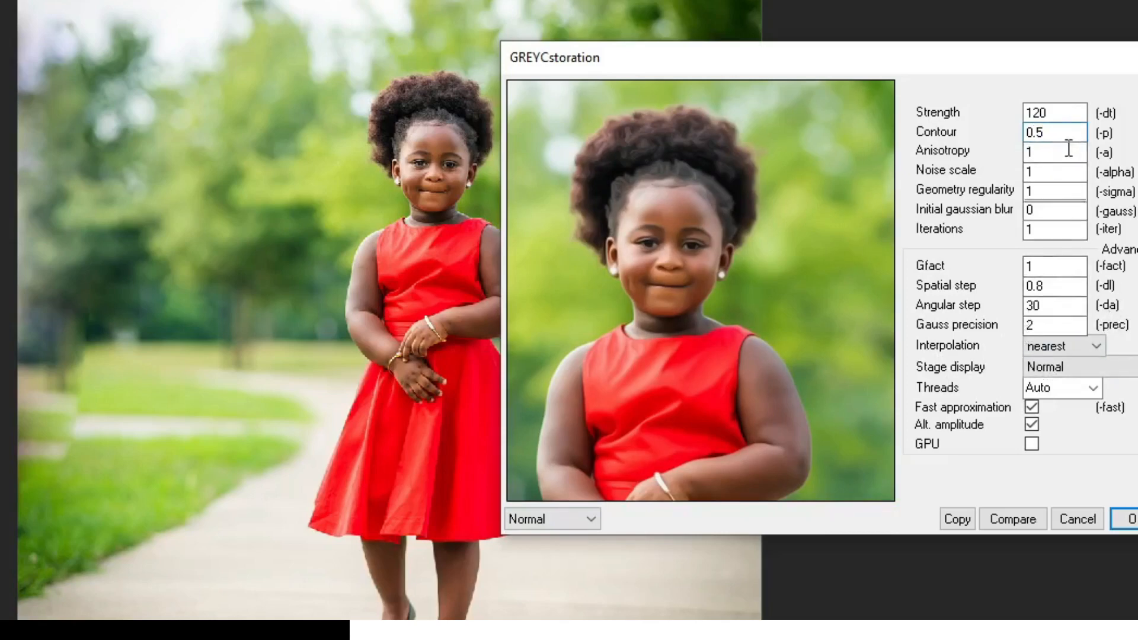
triple_click(1053, 112)
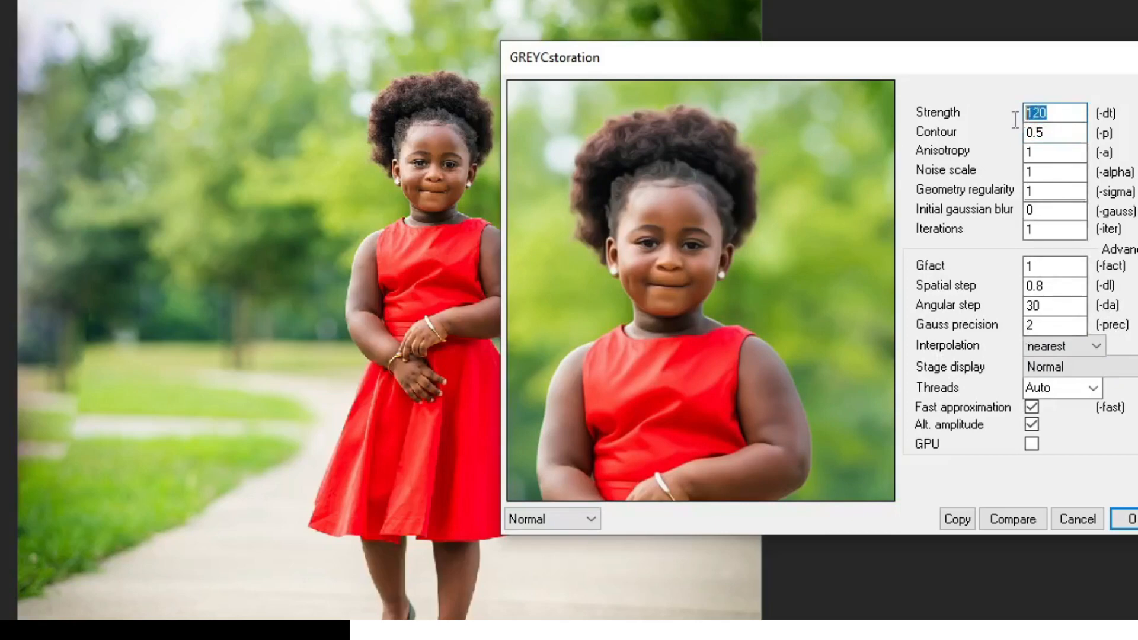
mouse_move(1020, 138)
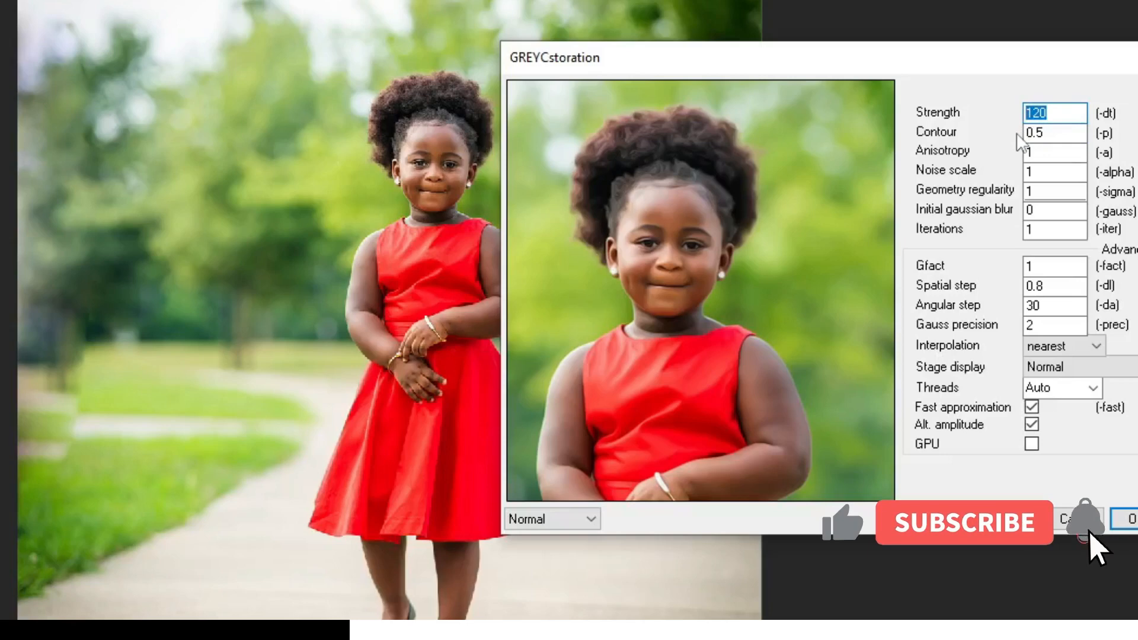
triple_click(1054, 113)
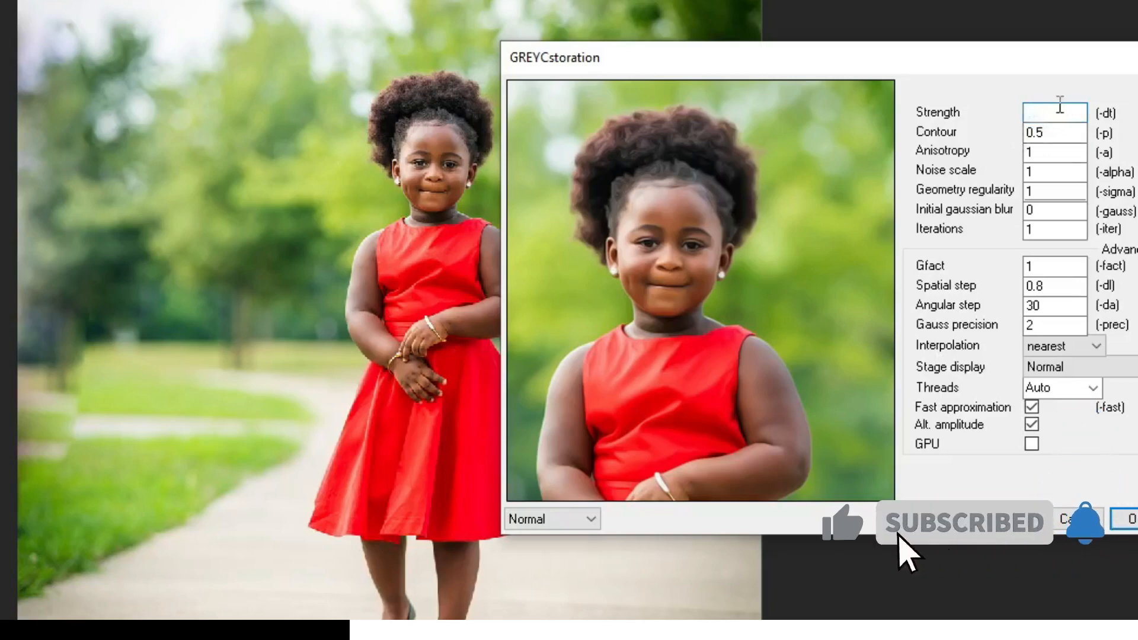
text(120)
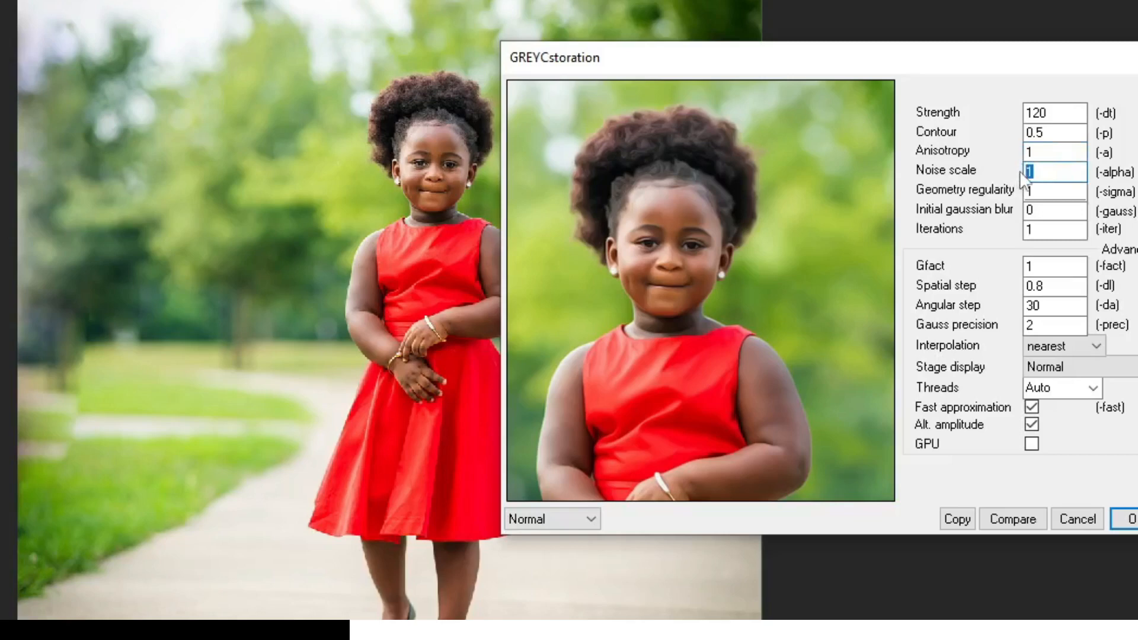
mouse_move(1060, 190)
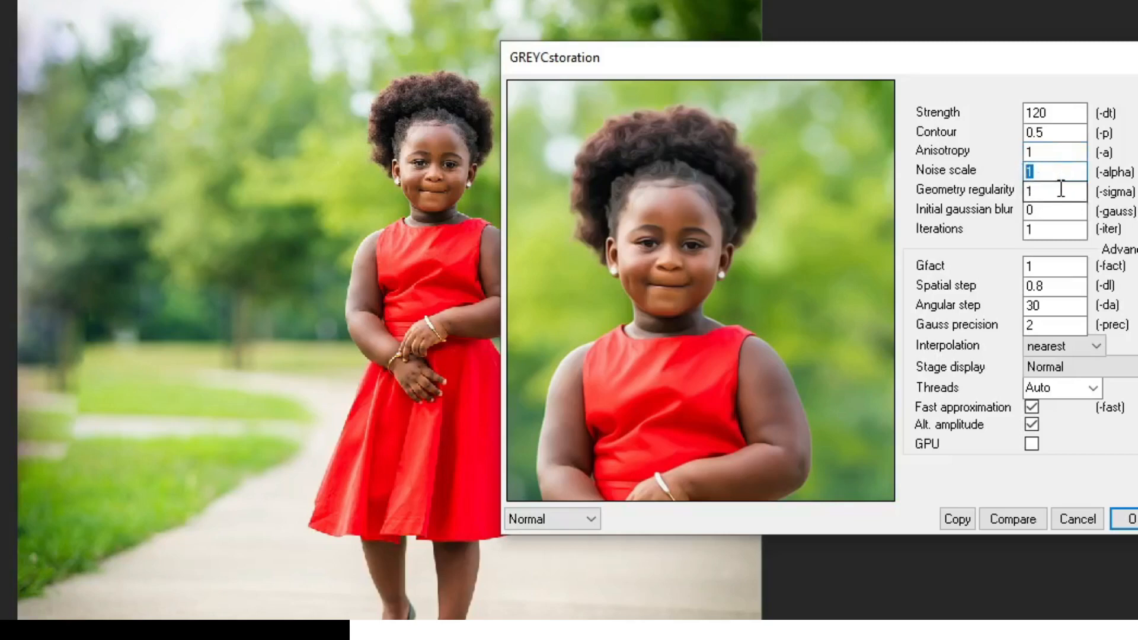
Refresh the GREYCstoration preview and set Geometry regularity to 2
text(25)
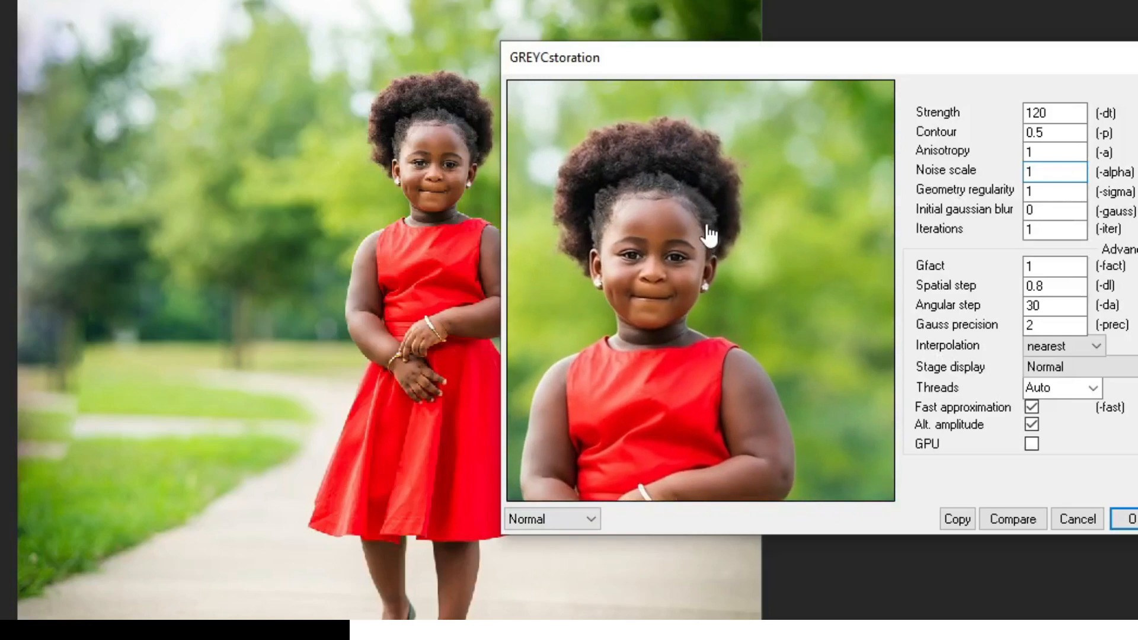
click(1054, 170)
text(2)
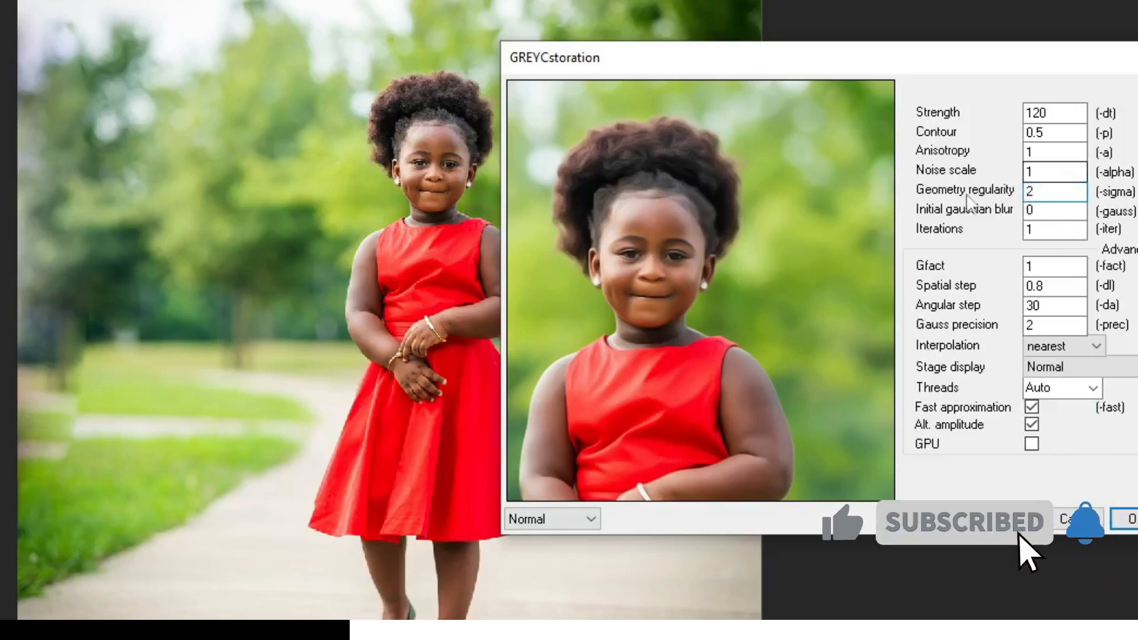
triple_click(1052, 210)
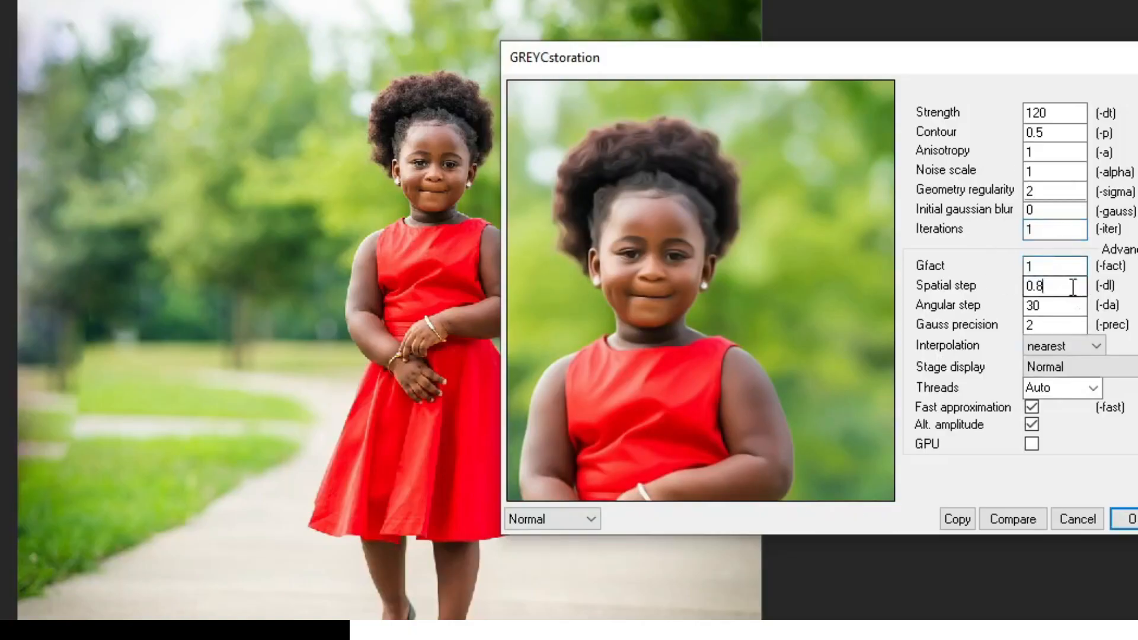
click(1053, 324)
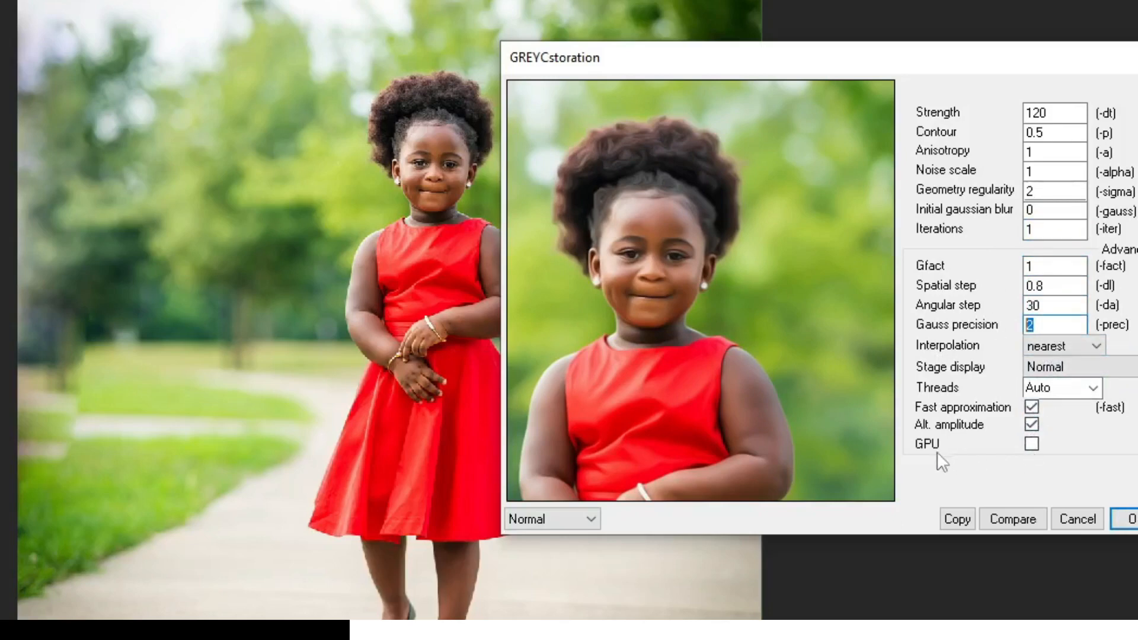
mouse_move(980, 468)
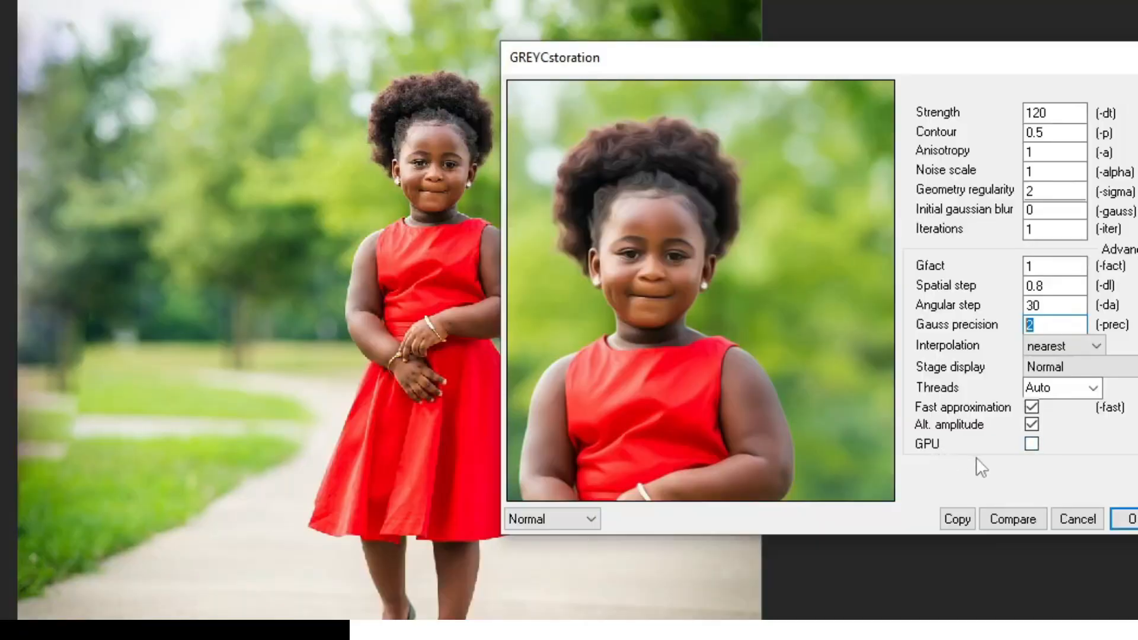
click(1031, 443)
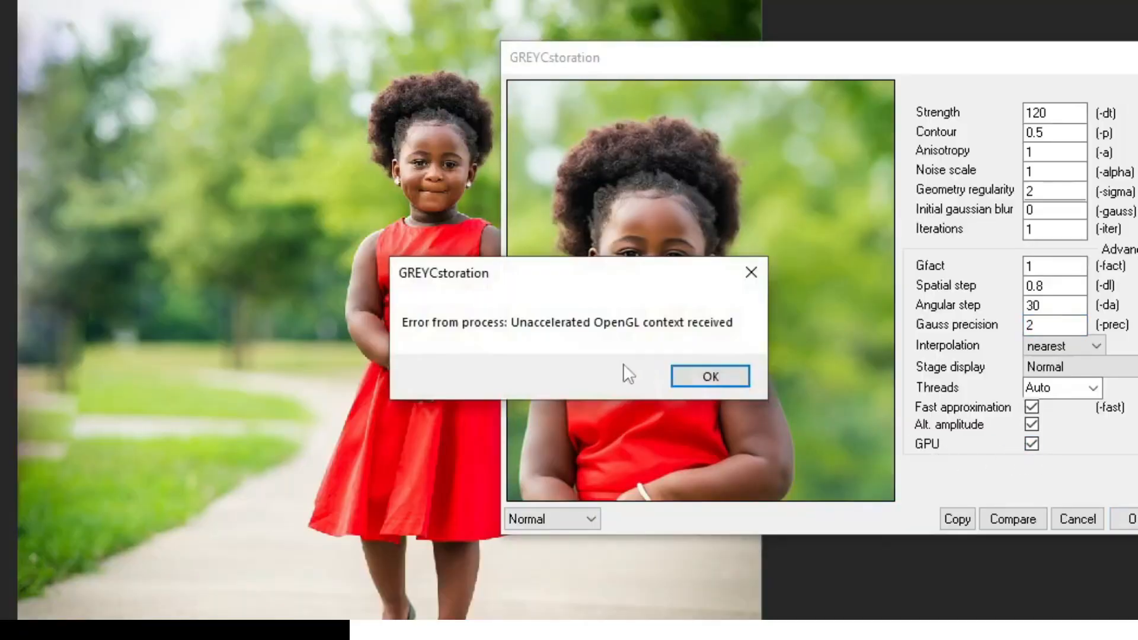
click(709, 376)
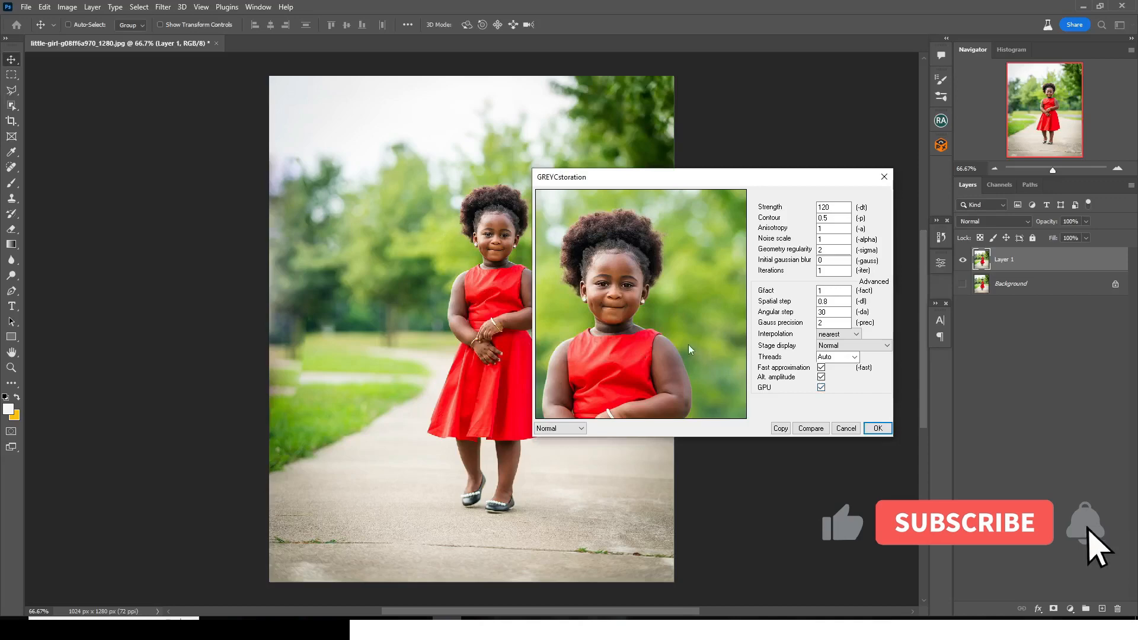
click(876, 427)
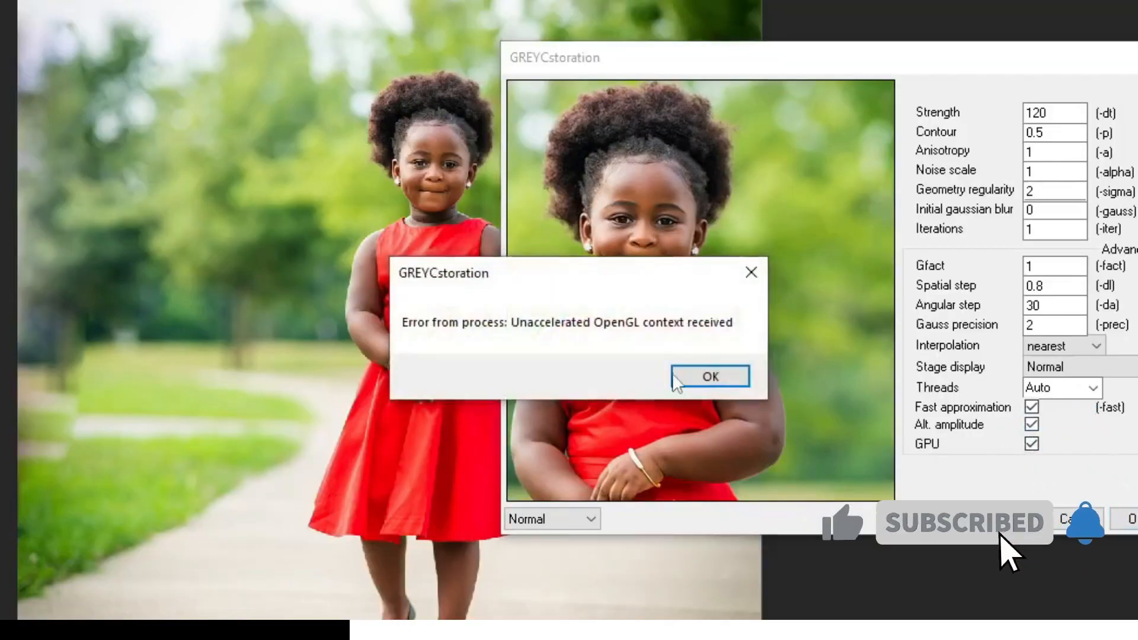
click(708, 376)
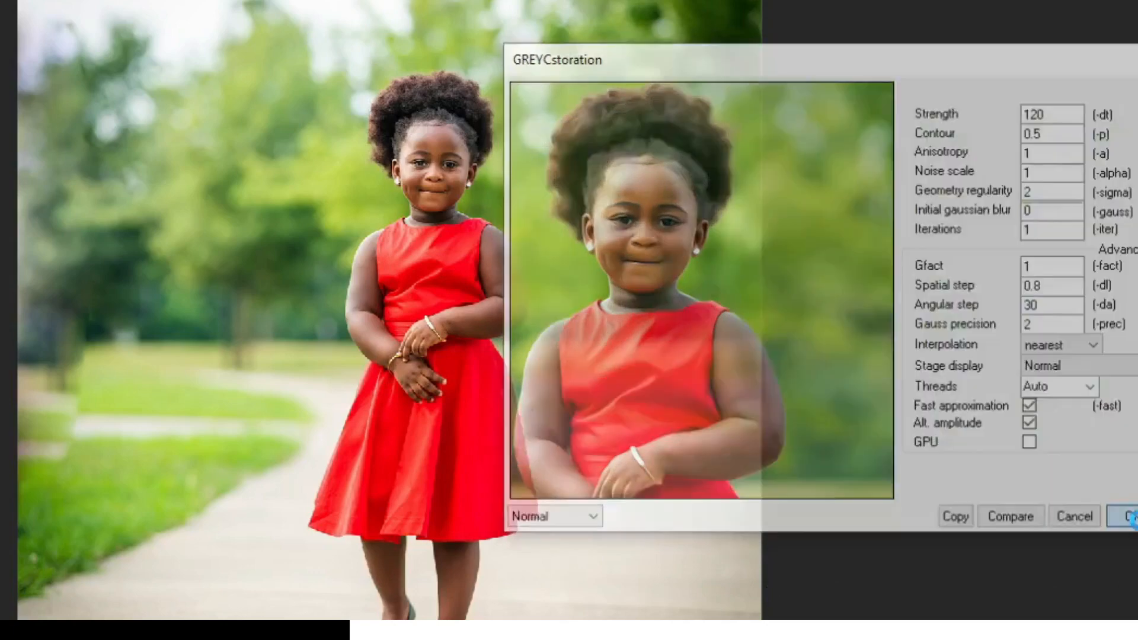
Apply GREYCstoration and toggle the OIL PAINT group's visibility to compare
click(1129, 516)
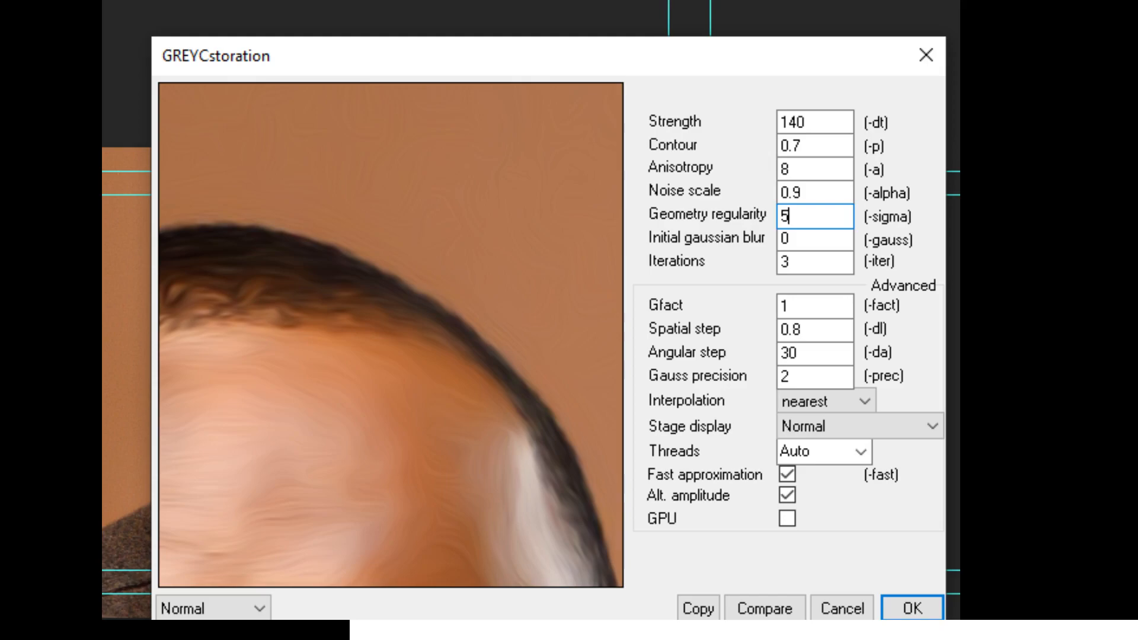
click(911, 608)
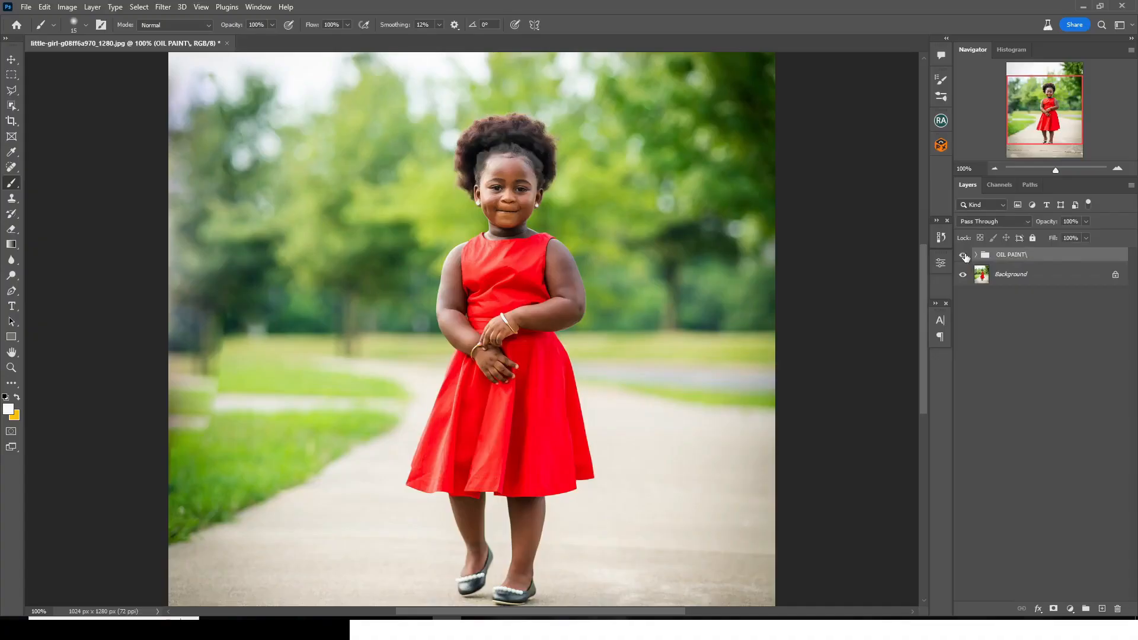